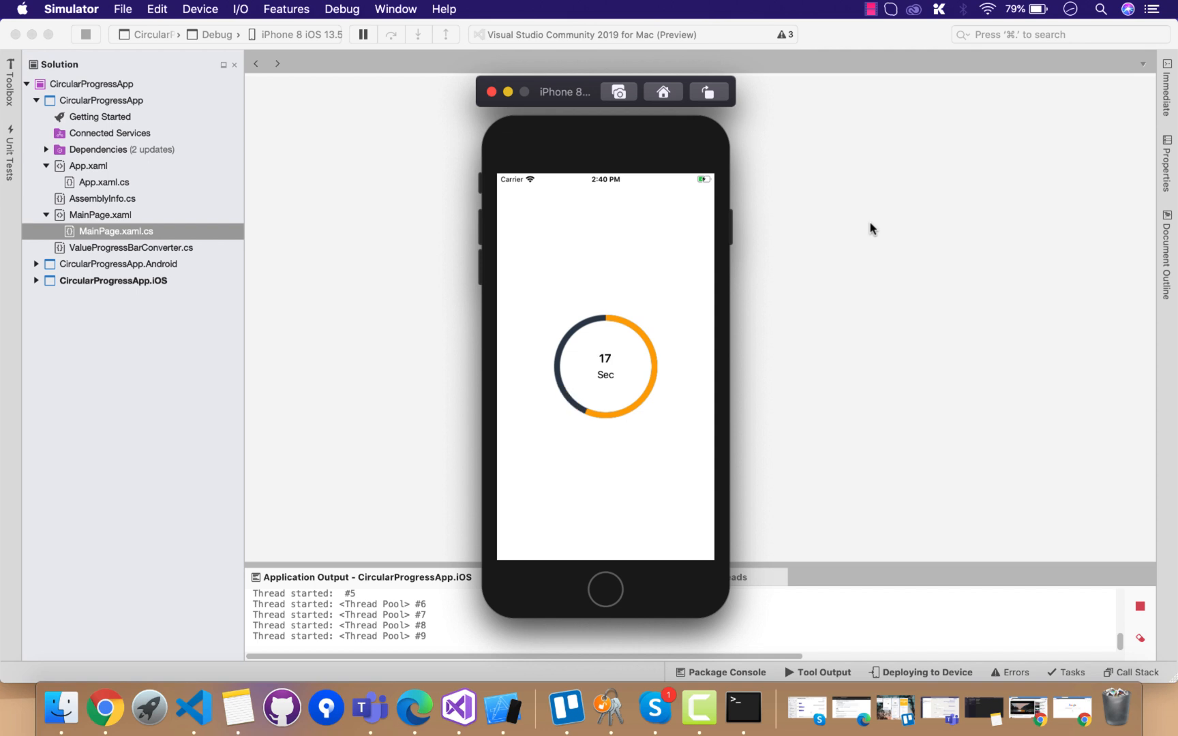
pyautogui.moveTo(362, 160)
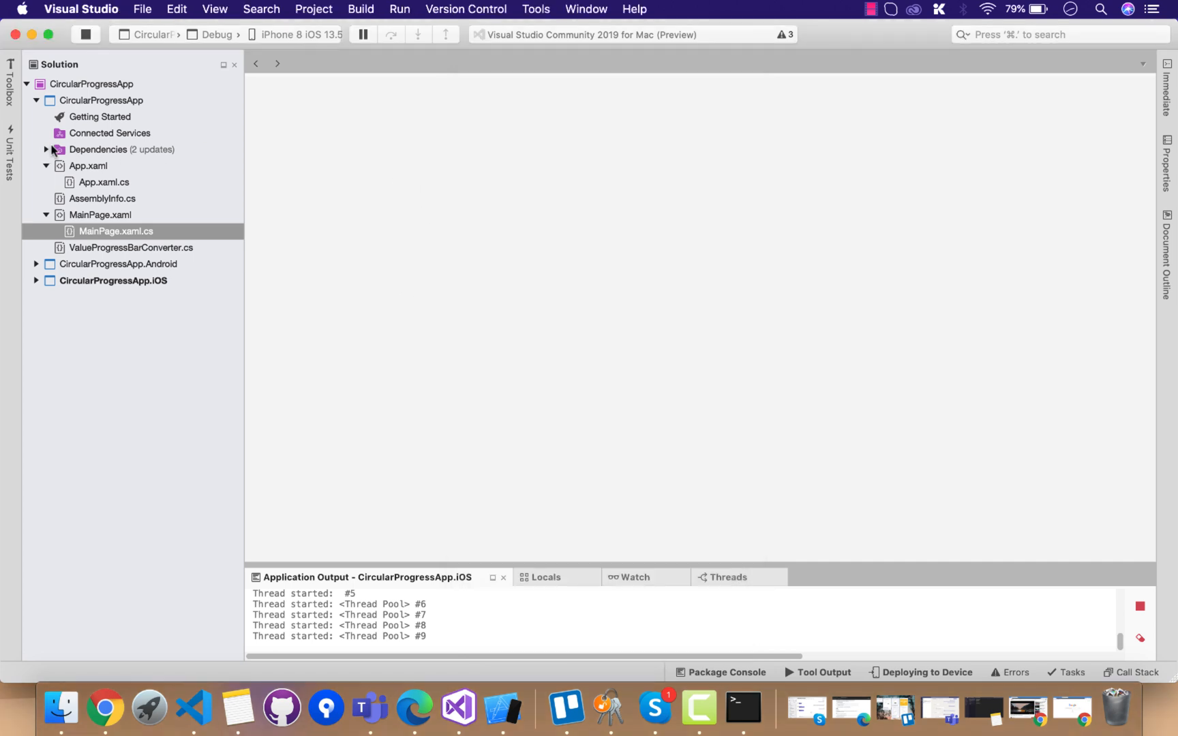
# Manage NuGet Packages for the solution to confirm Xam.Plugins.Forms.ProgressRing is installed, then close it.
pyautogui.click(46, 150)
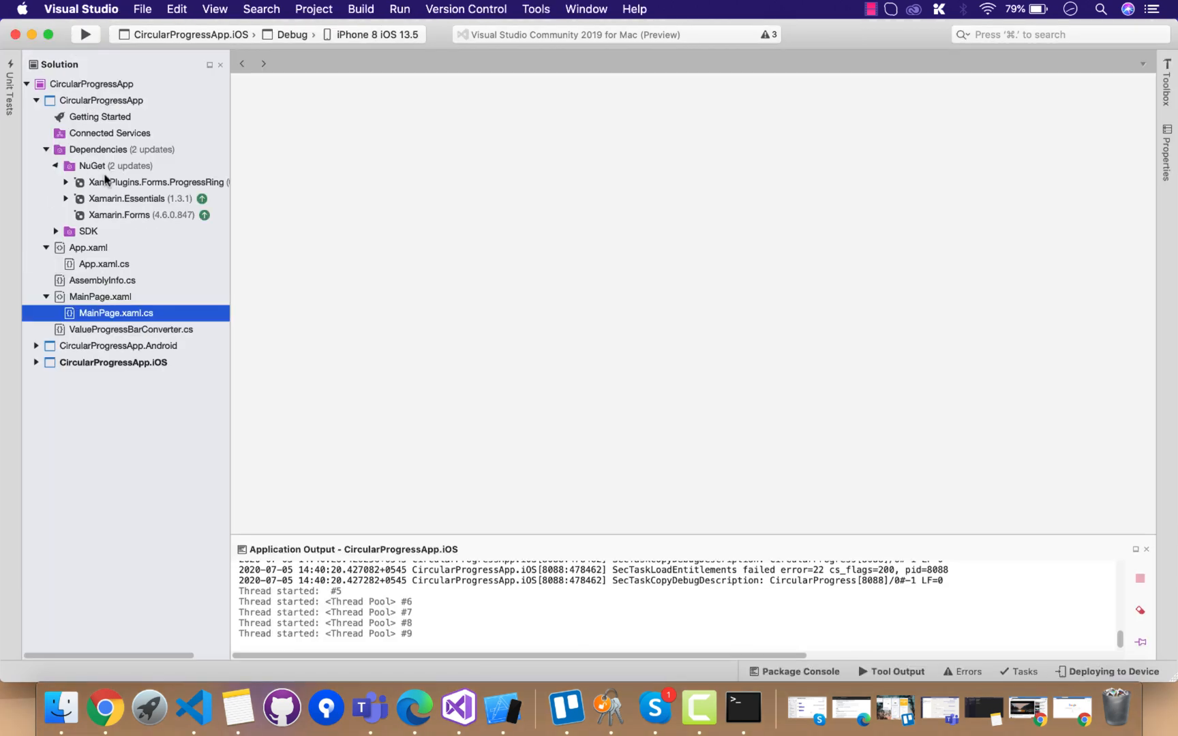
pyautogui.rightClick(91, 83)
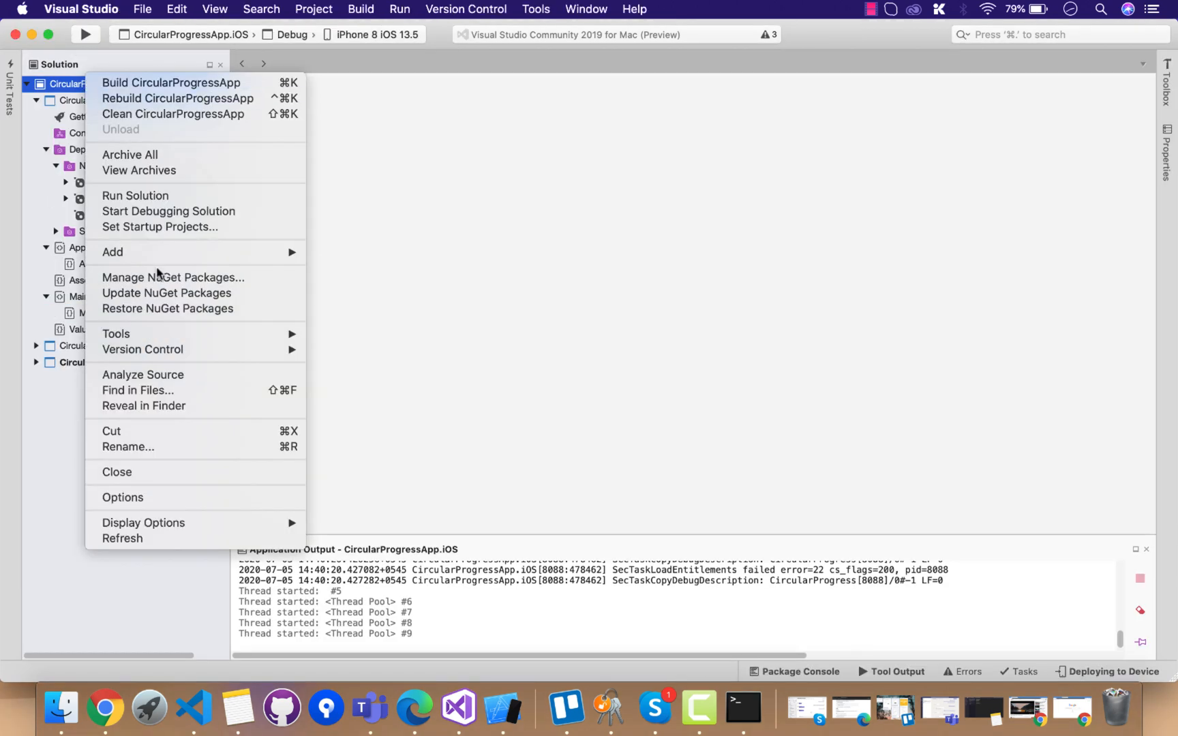
pyautogui.click(173, 277)
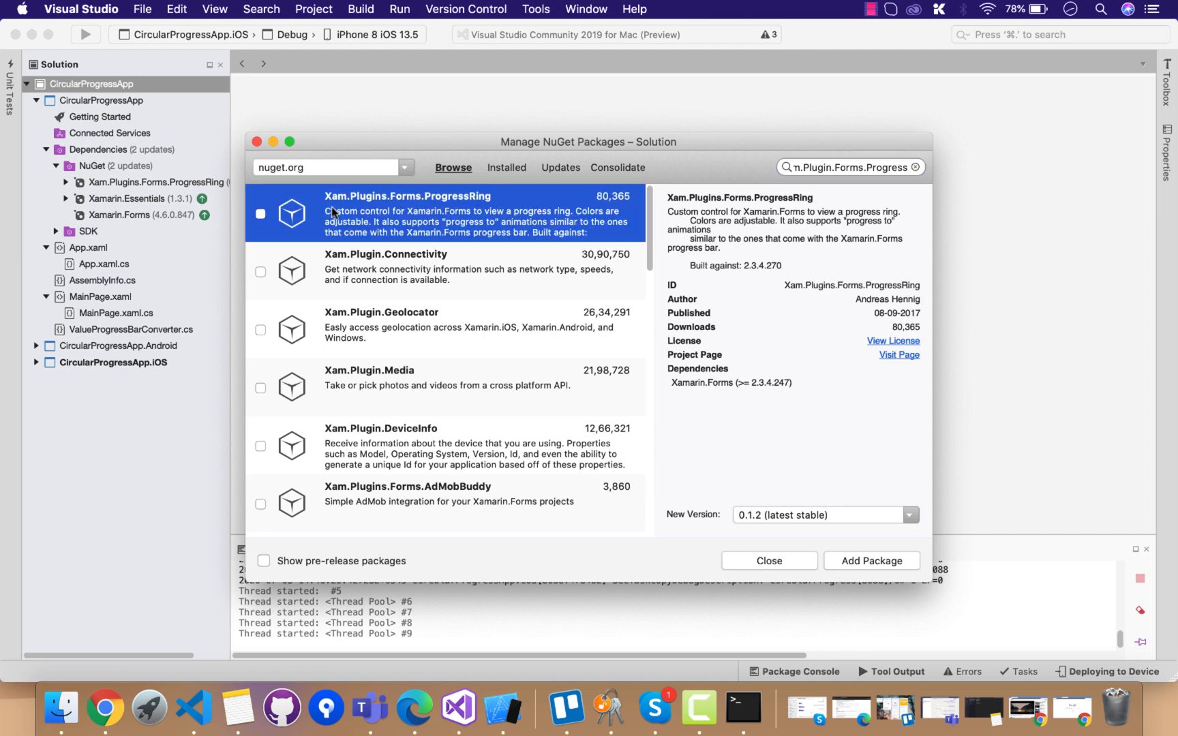
pyautogui.click(768, 561)
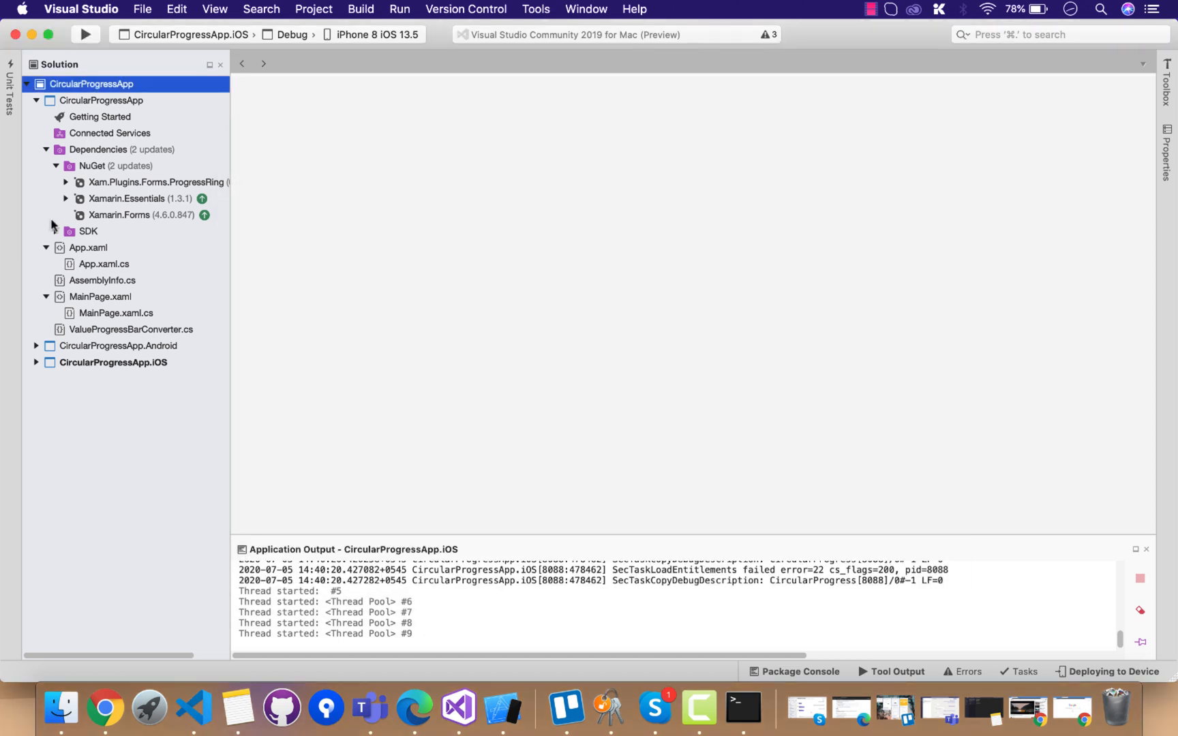
# Expand the Android and iOS projects and highlight ProgressRingRenderer.Init() in AppDelegate.cs.
pyautogui.click(36, 345)
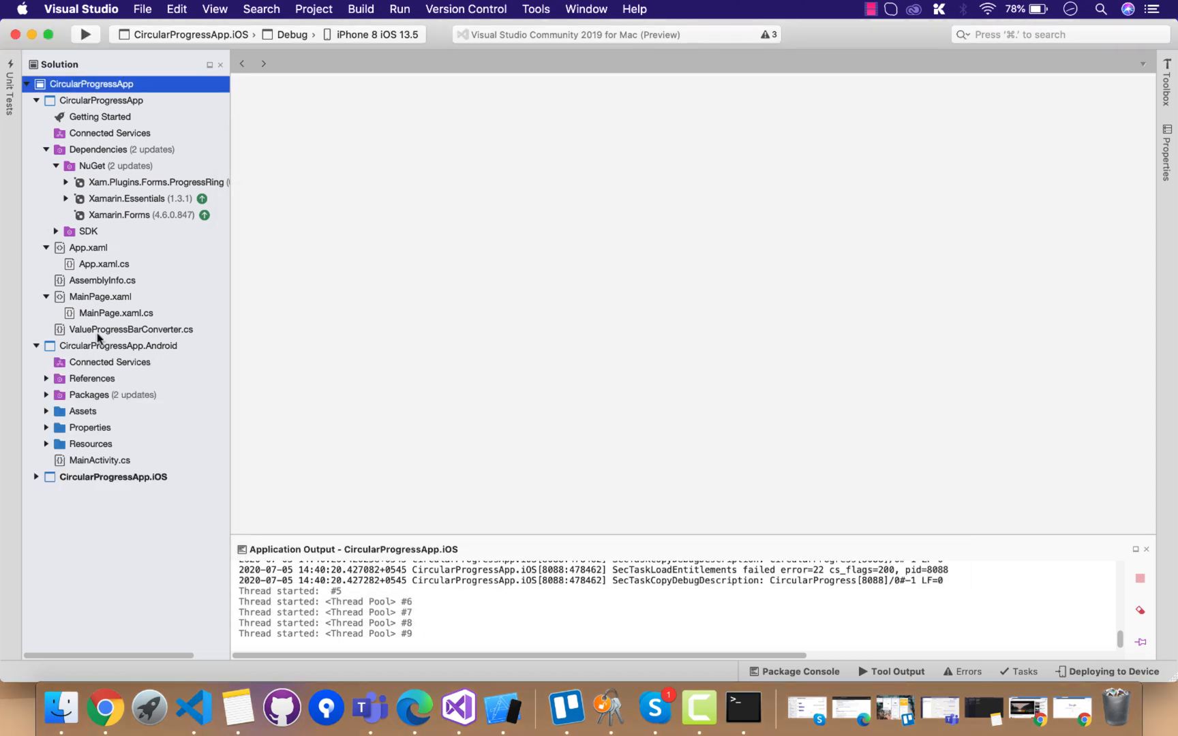
pyautogui.click(113, 477)
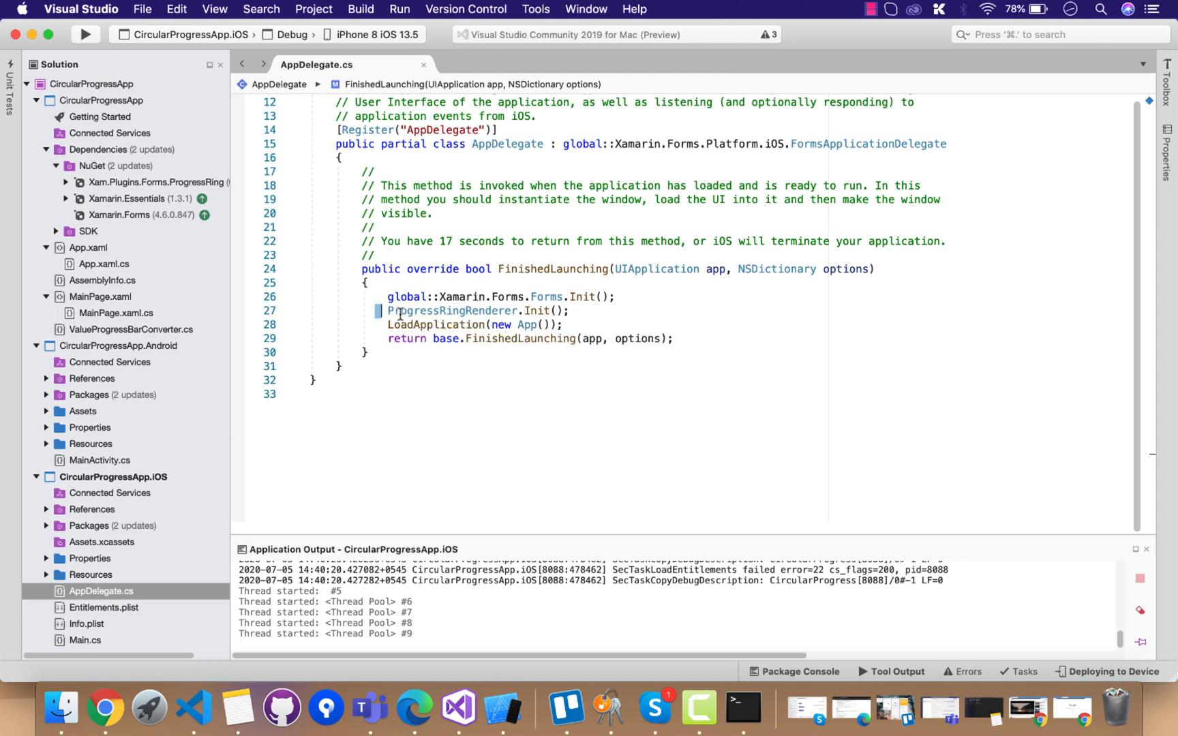
pyautogui.doubleClick(451, 311)
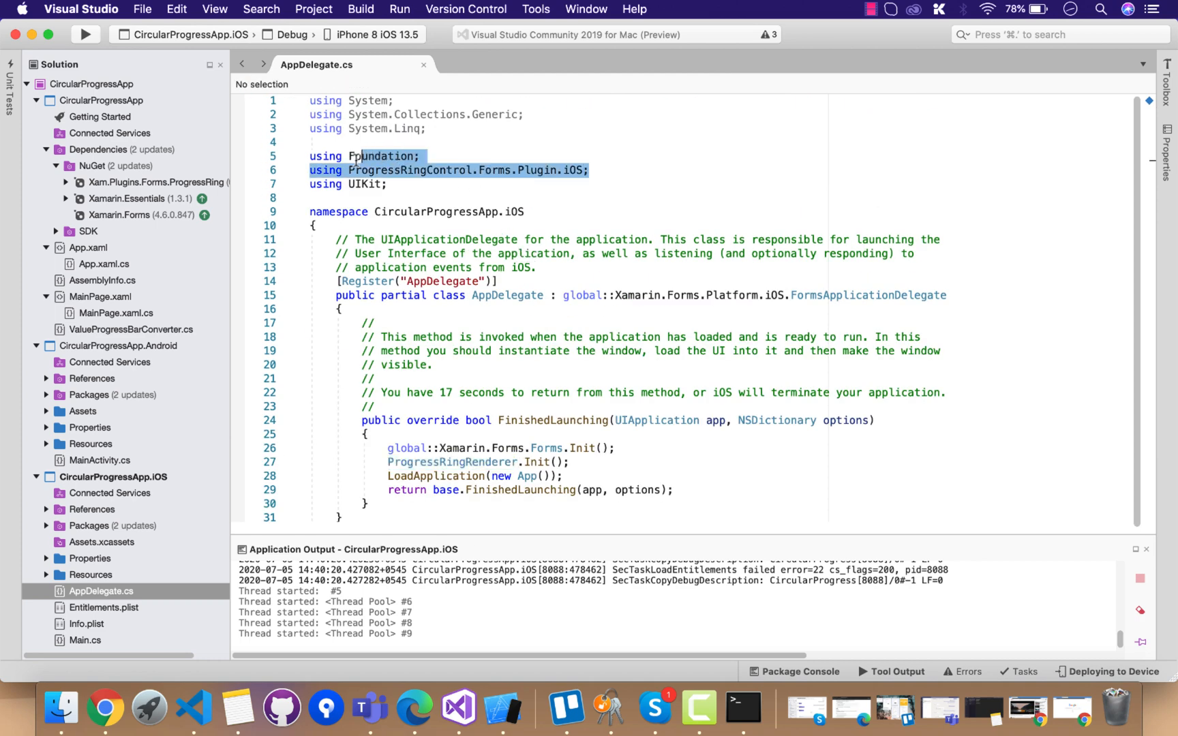
# Review the Android MainActivity.cs renderer setup.
pyautogui.click(98, 460)
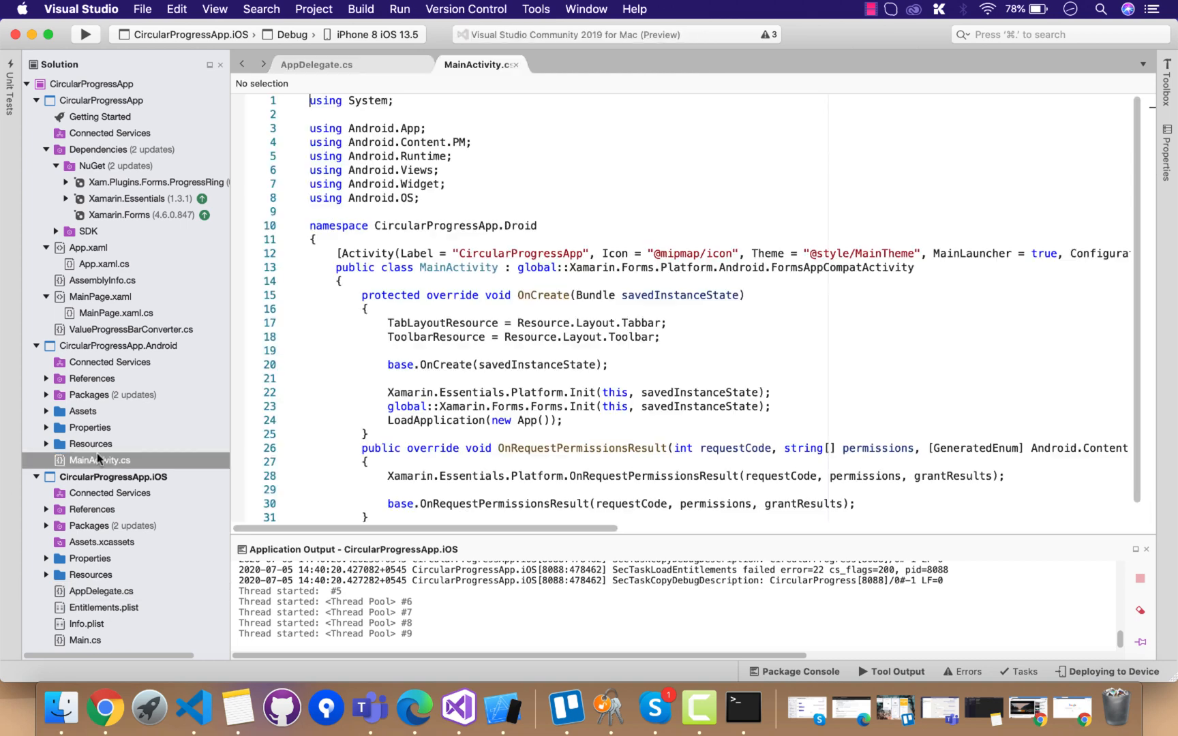
pyautogui.scroll(-3)
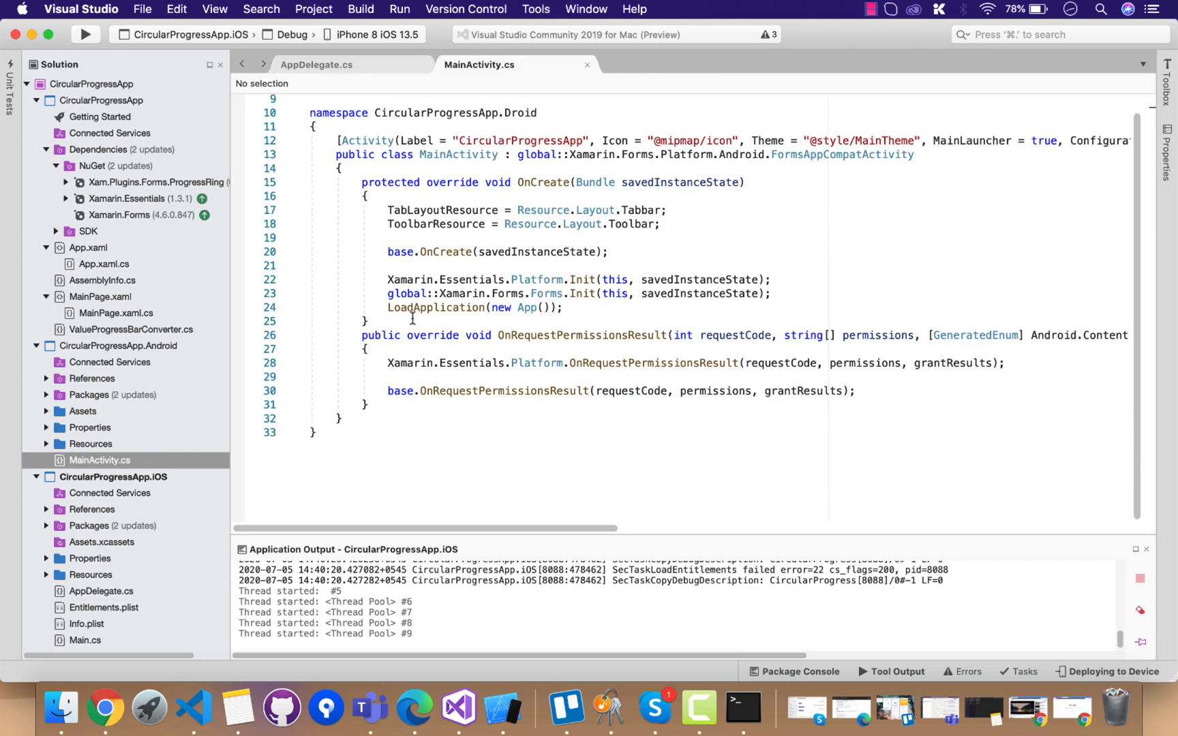
pyautogui.moveTo(447, 224)
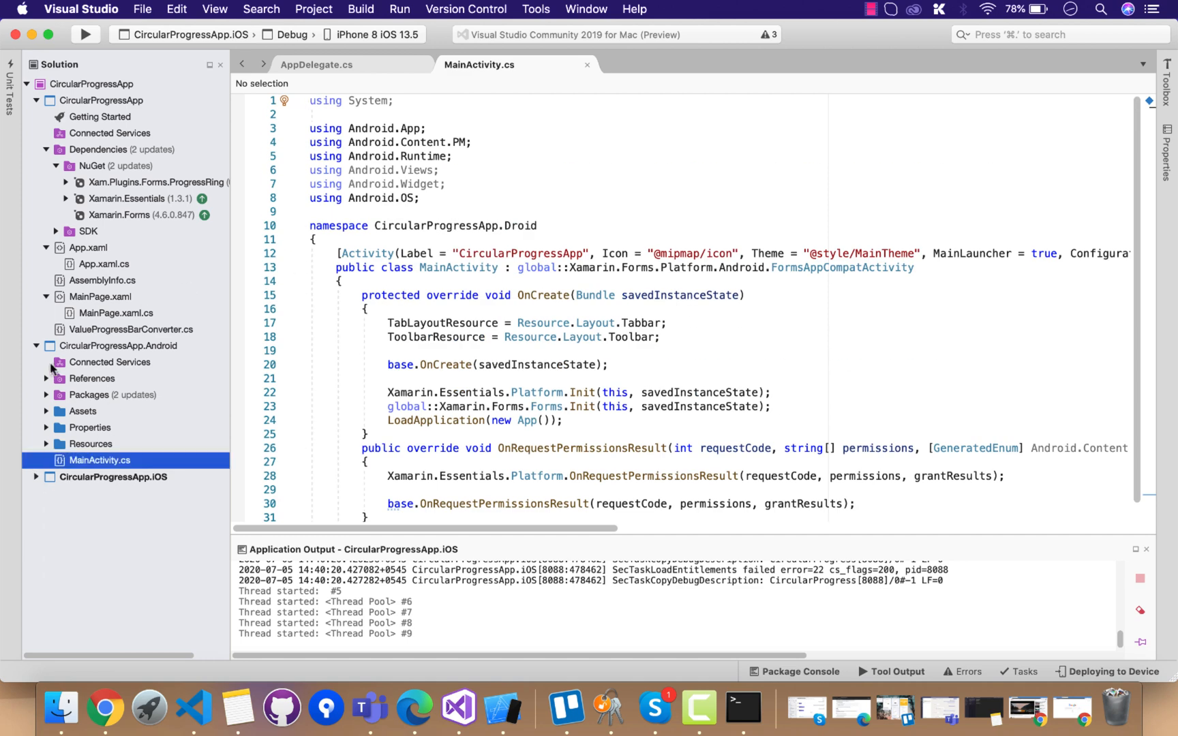
# Collapse the Android project and run the app on the iPhone 8 iOS 13.5 simulator.
pyautogui.click(35, 345)
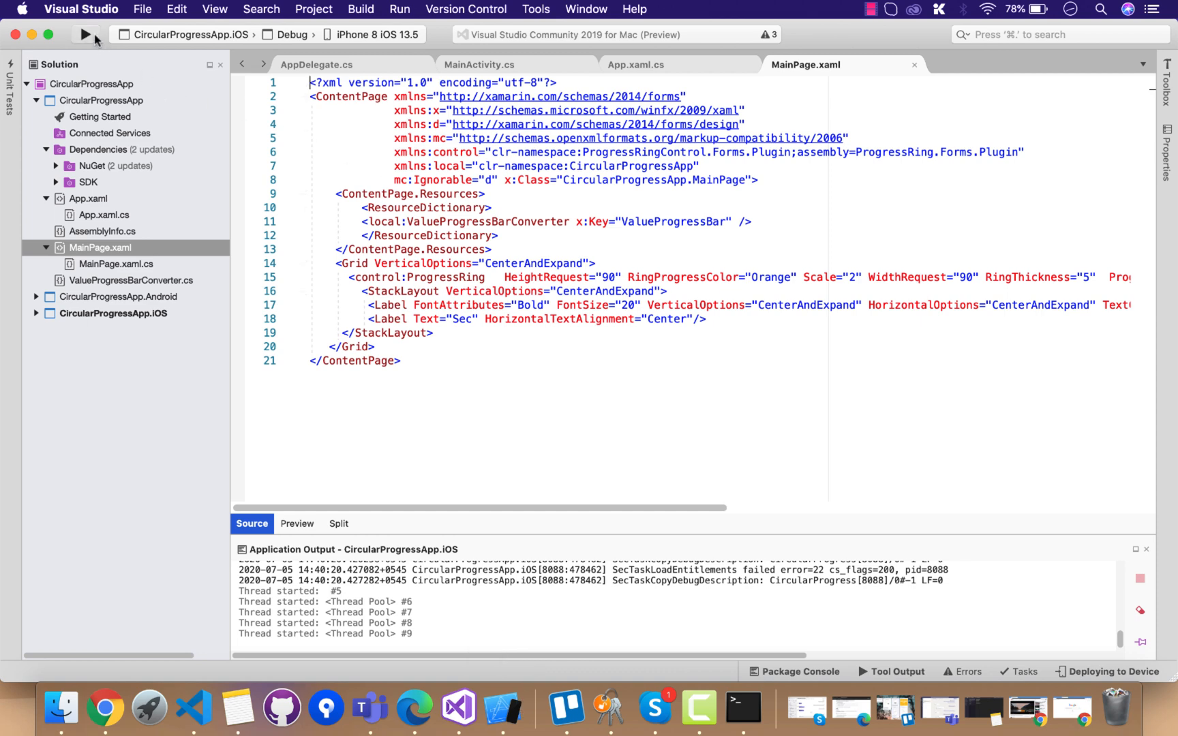
pyautogui.click(84, 35)
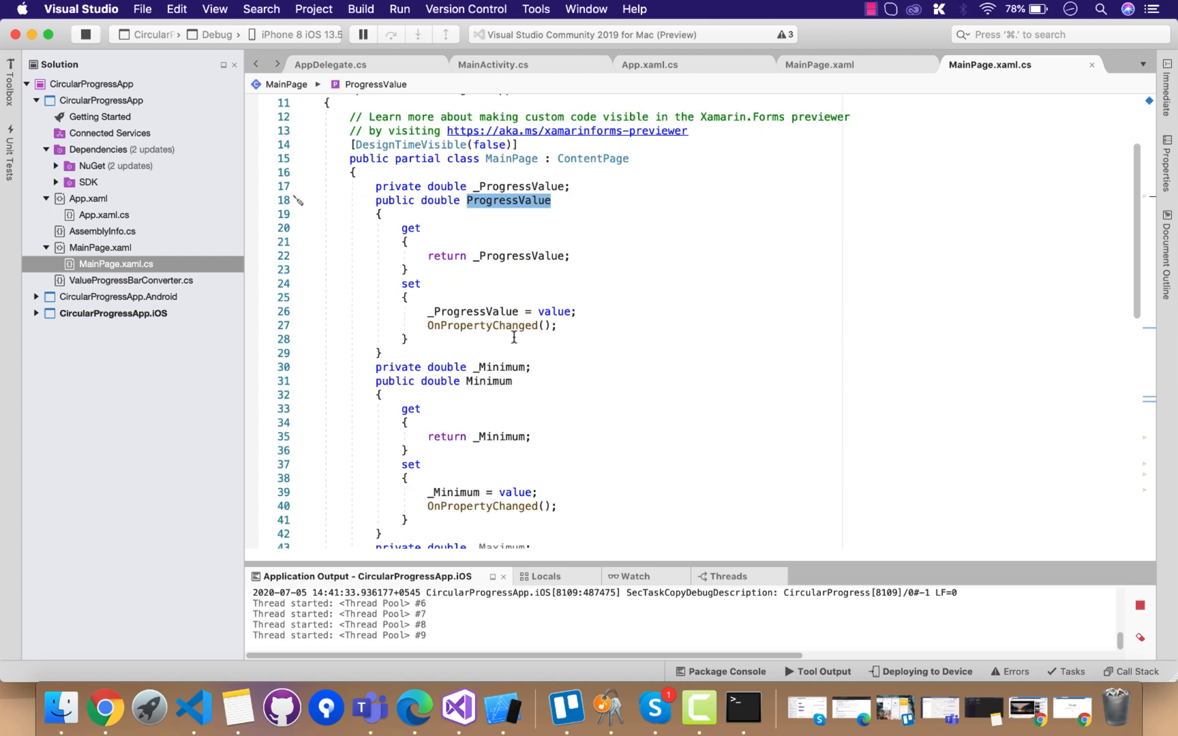
pyautogui.scroll(-3)
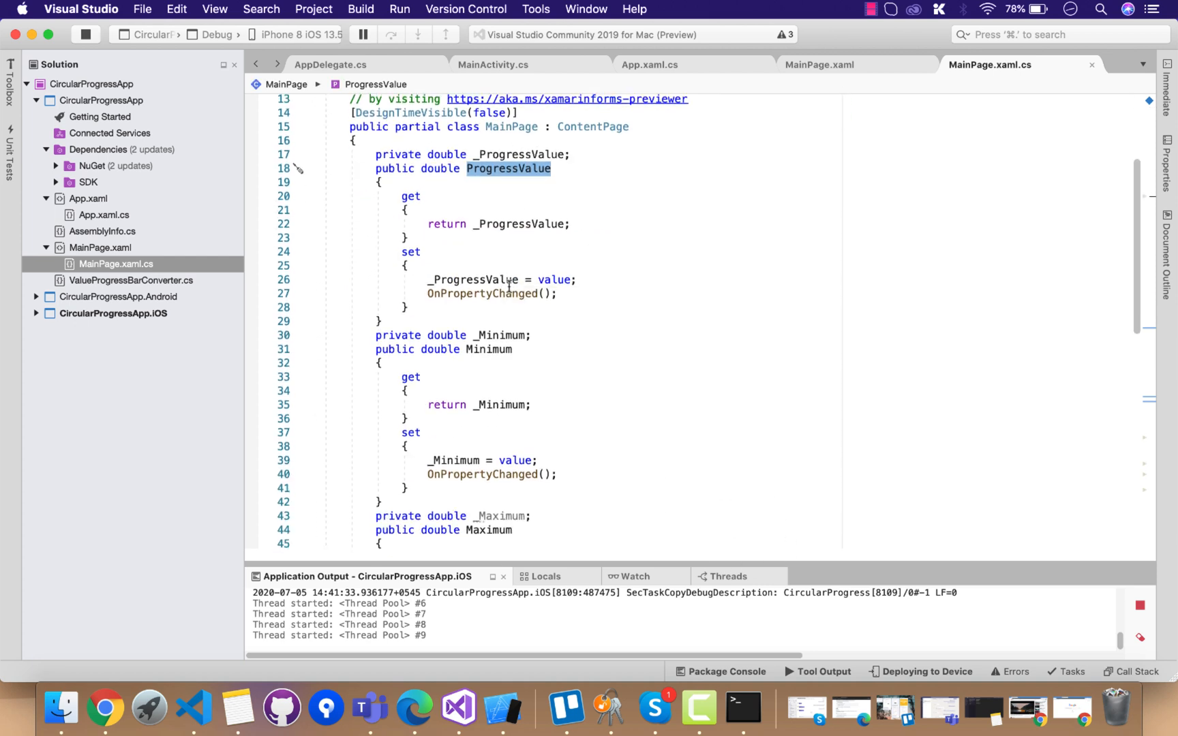
pyautogui.scroll(-3)
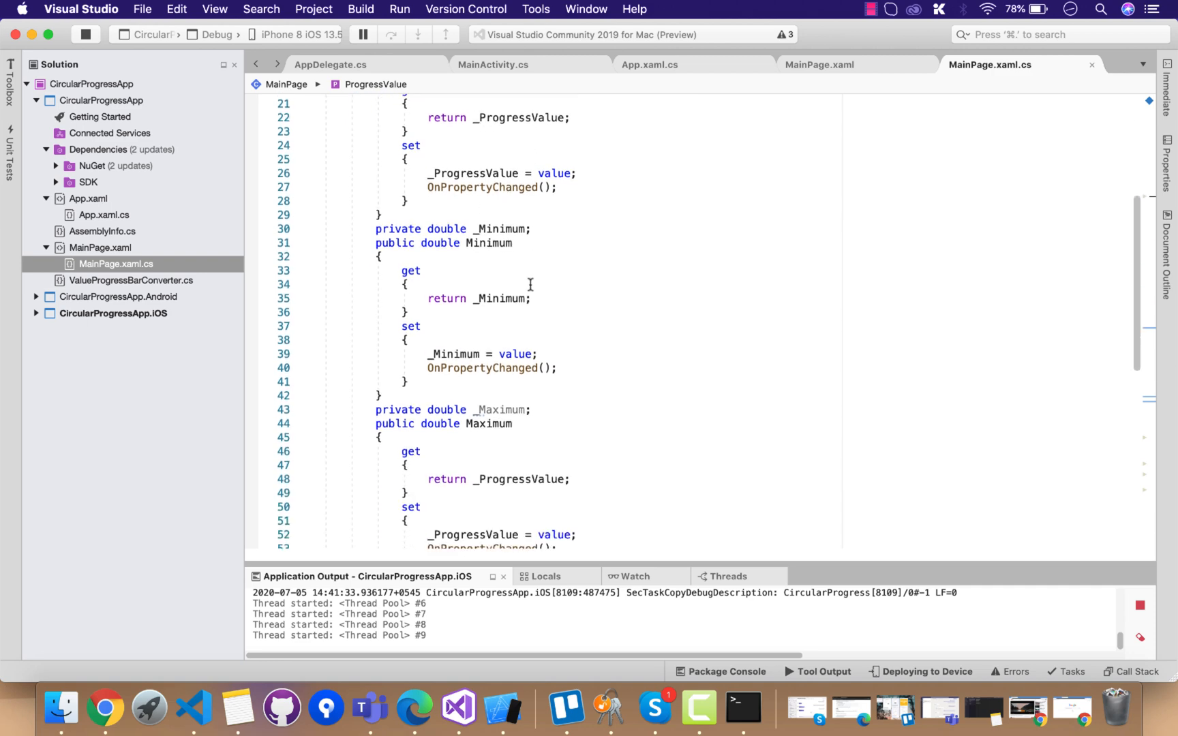
pyautogui.scroll(-3)
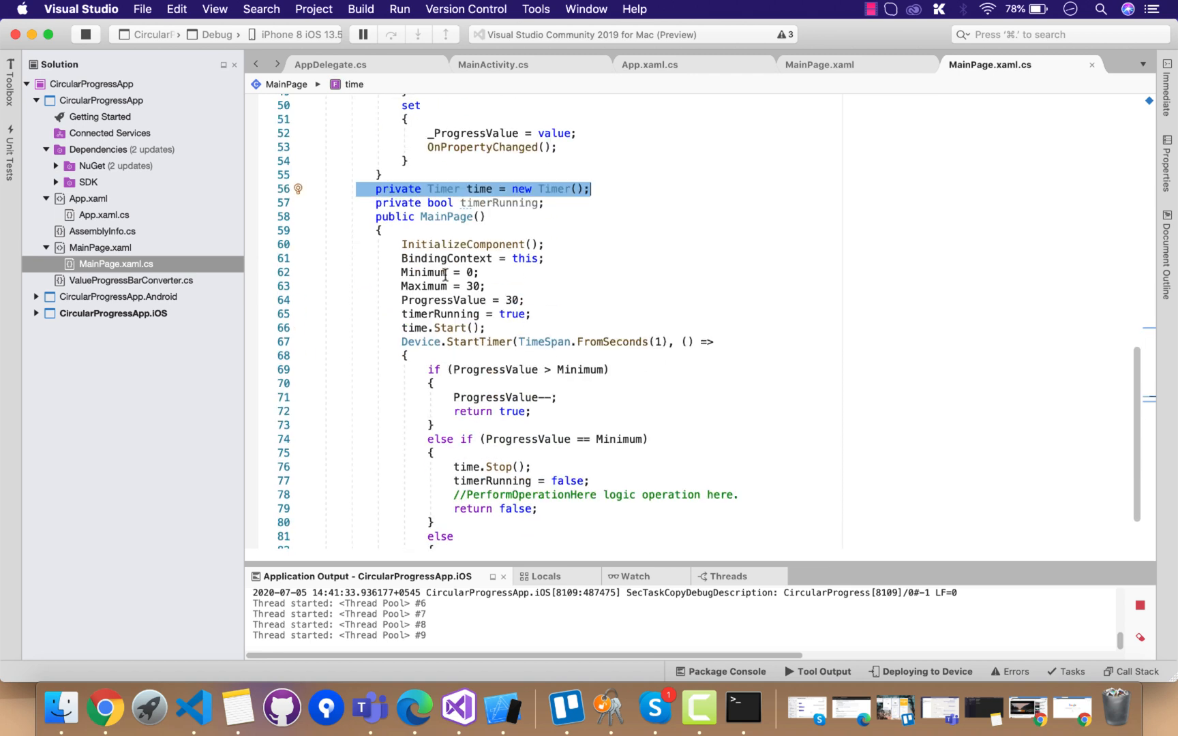
pyautogui.moveTo(401, 259); pyautogui.dragTo(526, 314)
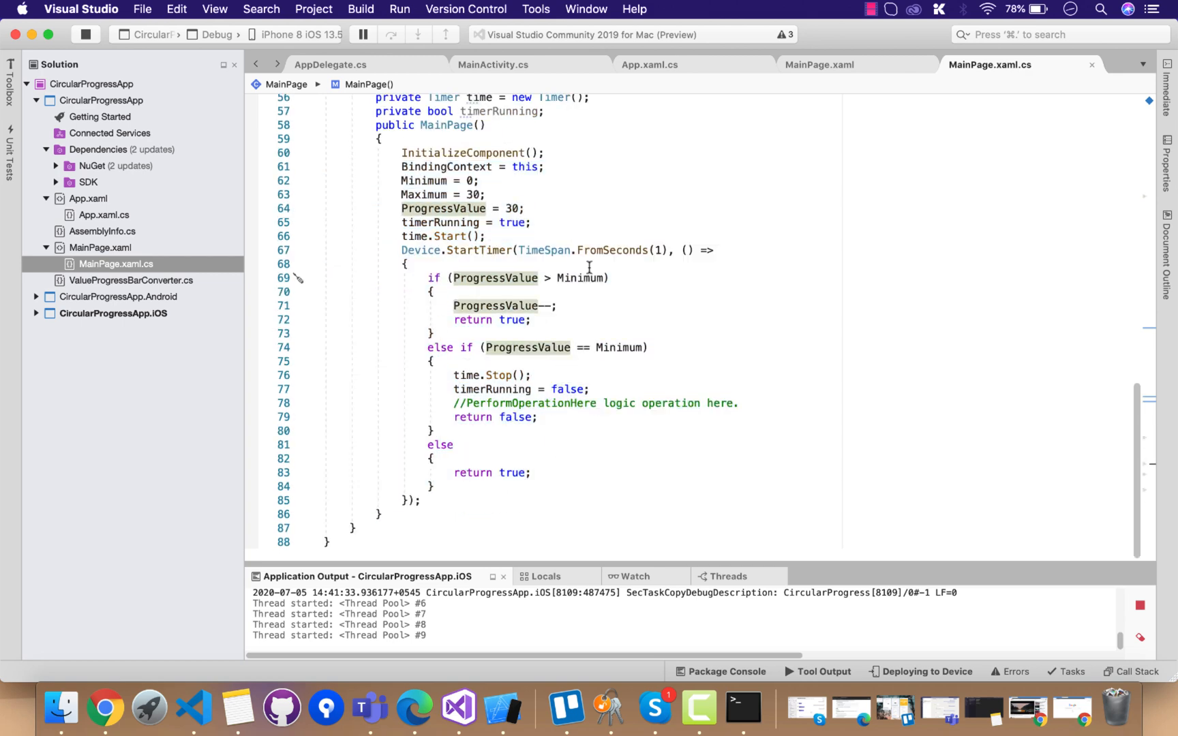
pyautogui.doubleClick(579, 278)
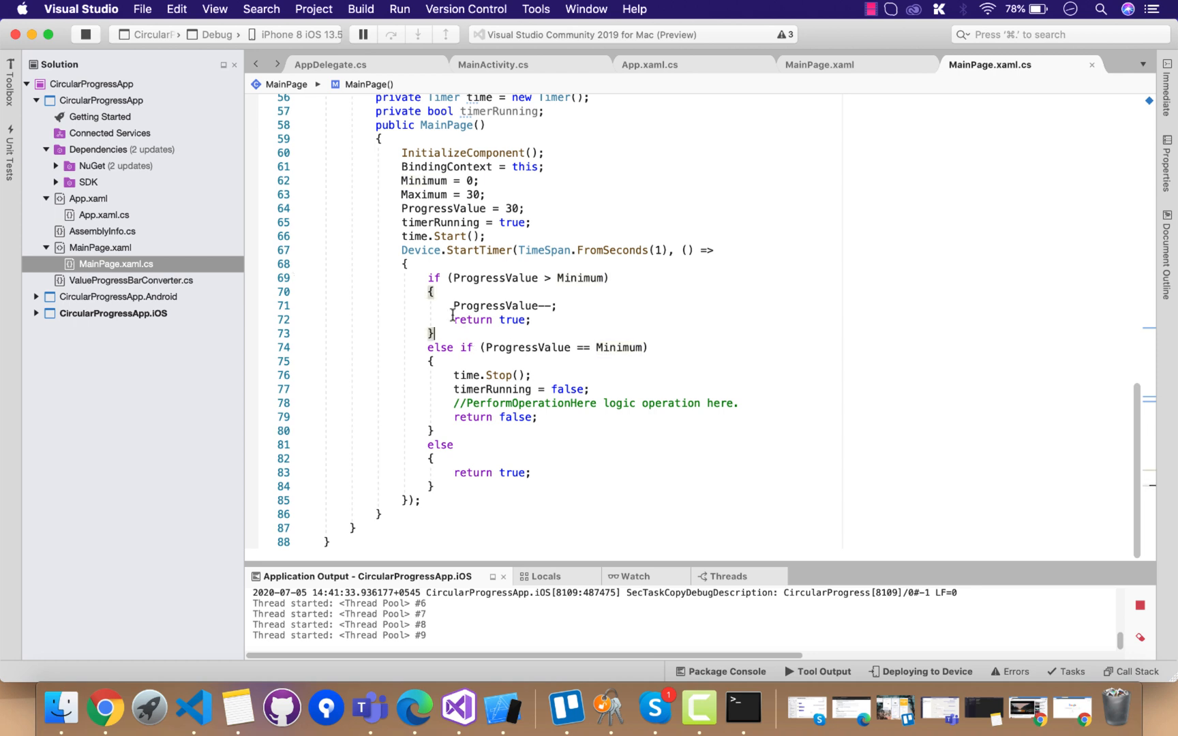
pyautogui.moveTo(452, 375); pyautogui.dragTo(453, 460)
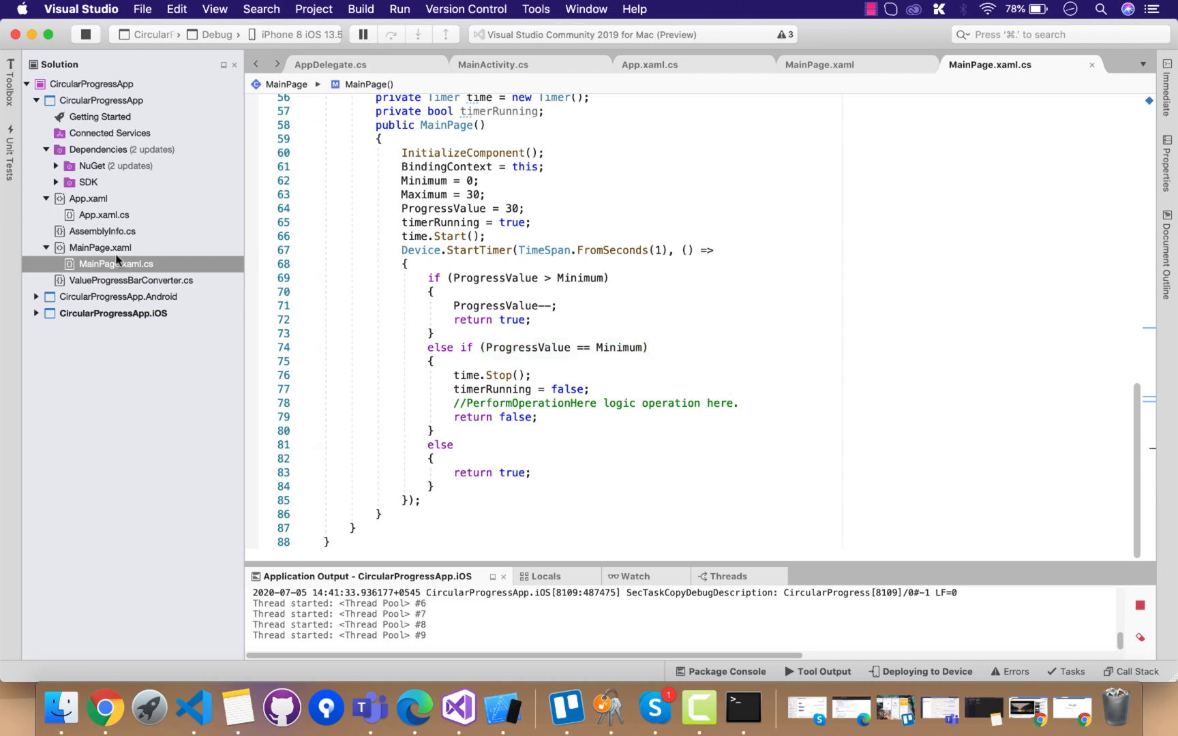
# In MainPage.xaml highlight the ValueProgressBarConverter resource and the label's ProgressValue binding.
pyautogui.click(819, 64)
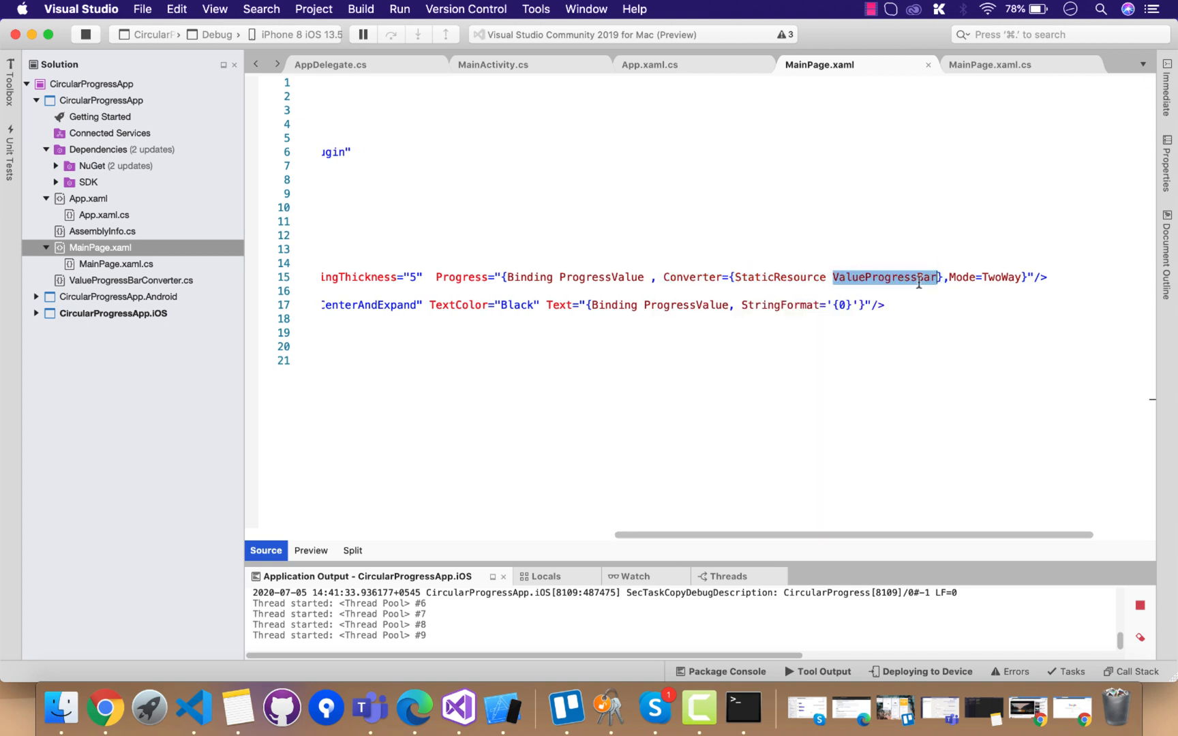
pyautogui.hscroll(-3)
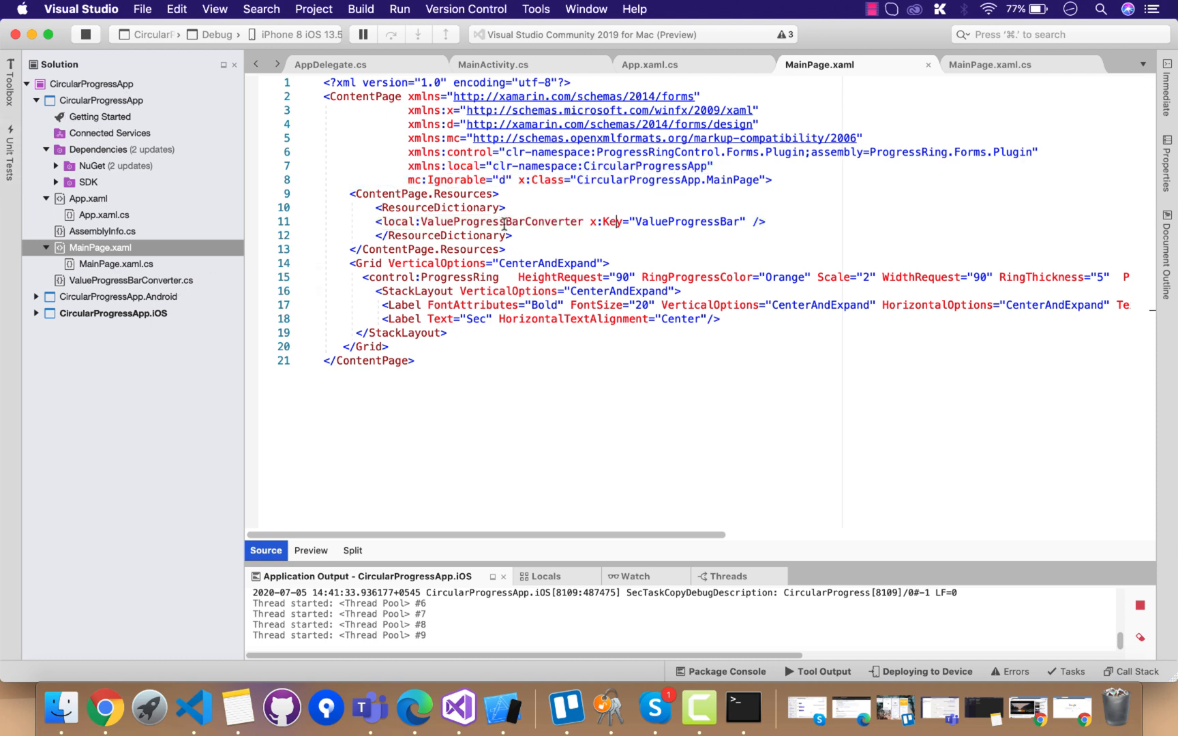
pyautogui.doubleClick(501, 221)
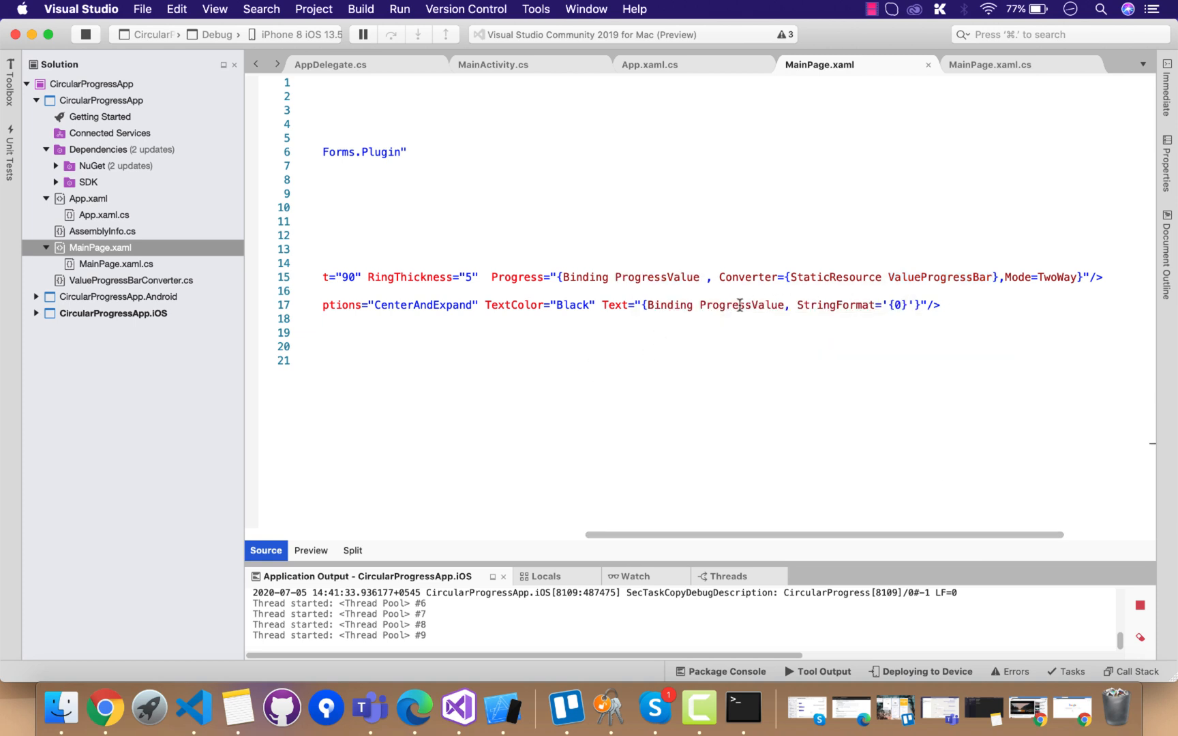
pyautogui.doubleClick(742, 305)
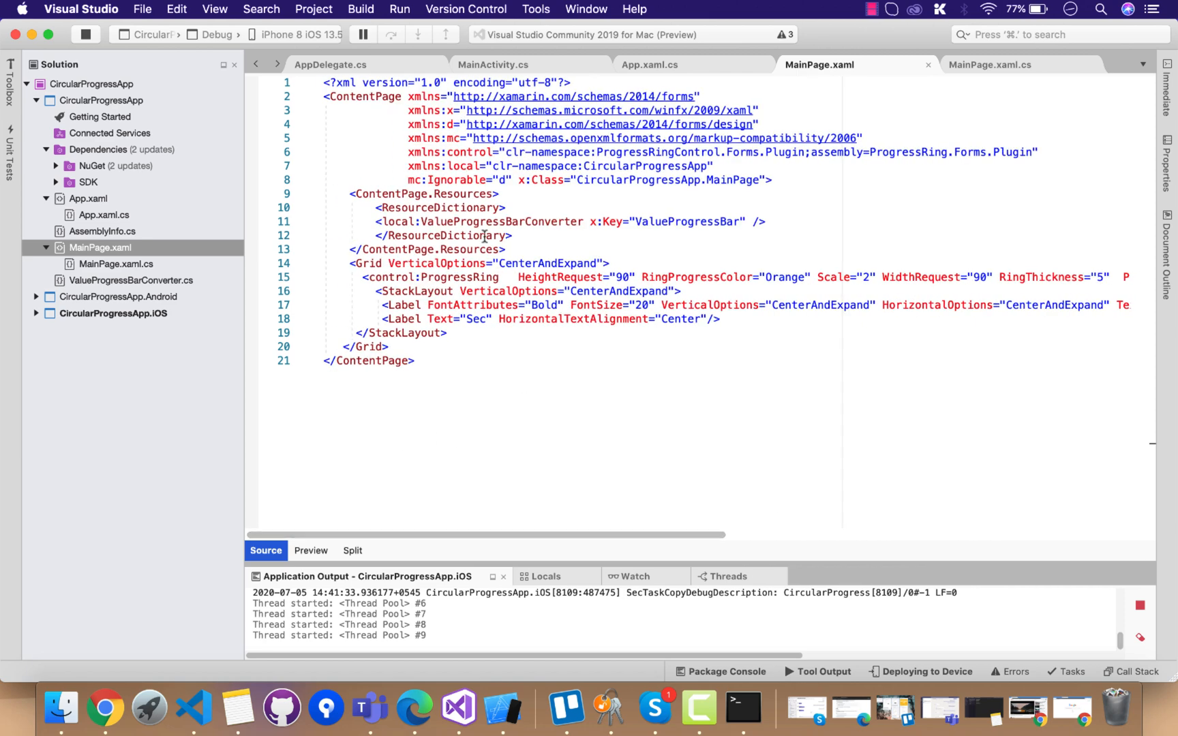
# Change ValueProgressBarConverter.cs to return (double)value / 60, then return to MainPage.xaml.cs.
pyautogui.click(130, 281)
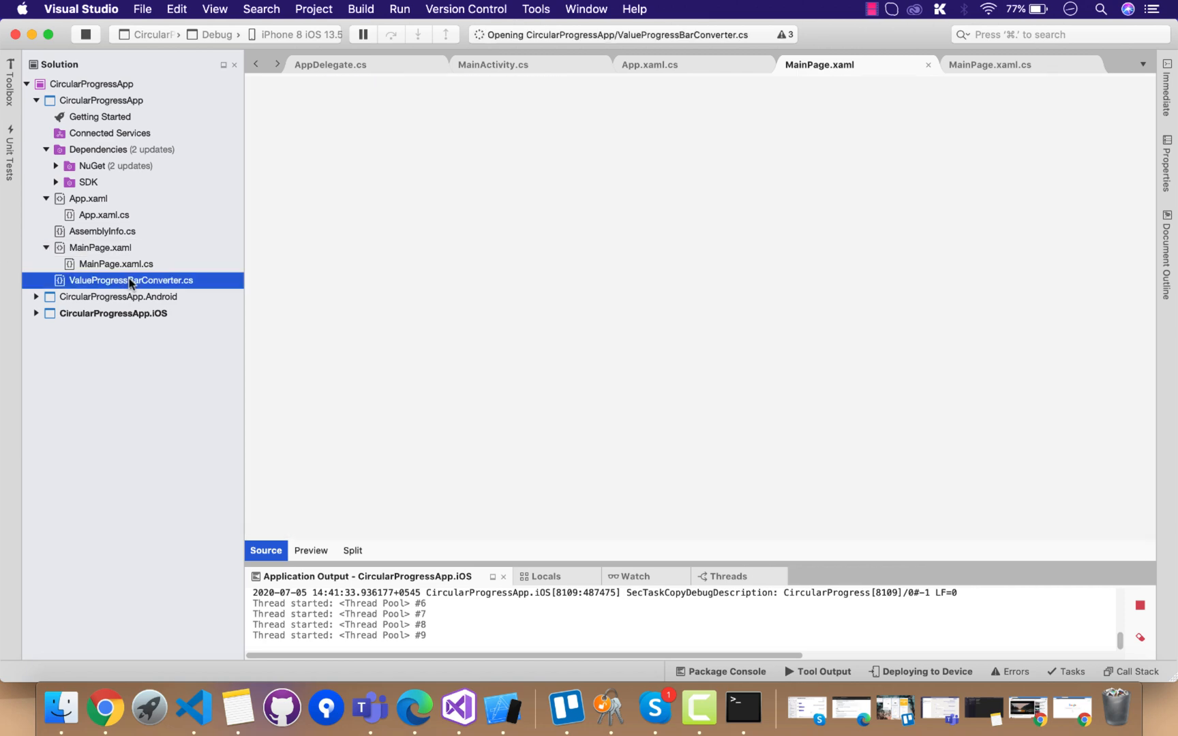
pyautogui.doubleClick(130, 280)
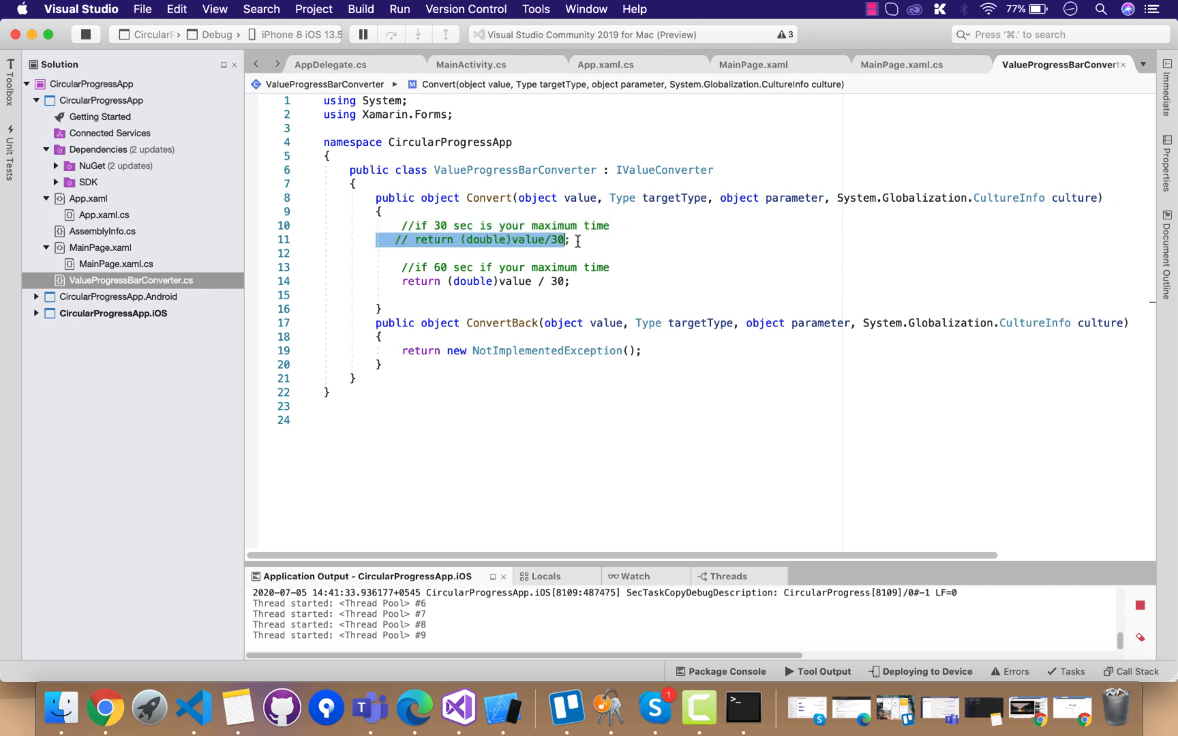
pyautogui.click(503, 268)
pyautogui.write('6')
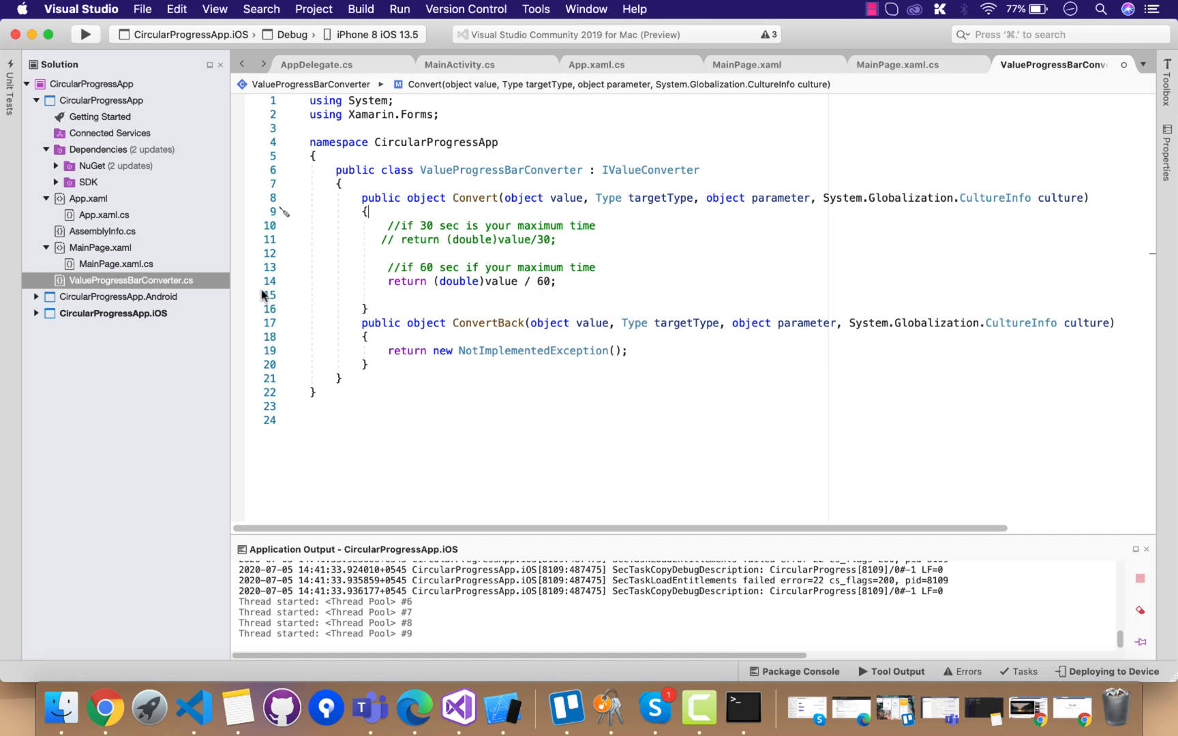
pyautogui.click(896, 64)
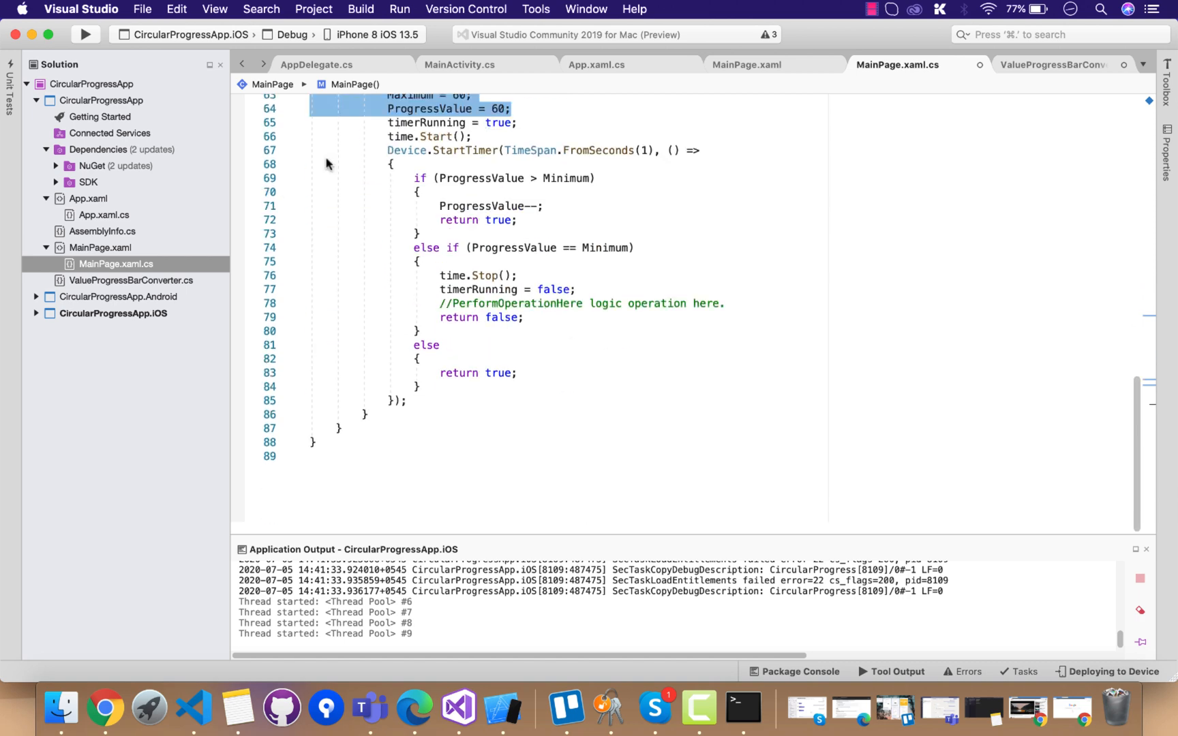
# Run the app again with Maximum and ProgressValue at 60 to count down from 60 seconds.
pyautogui.click(85, 35)
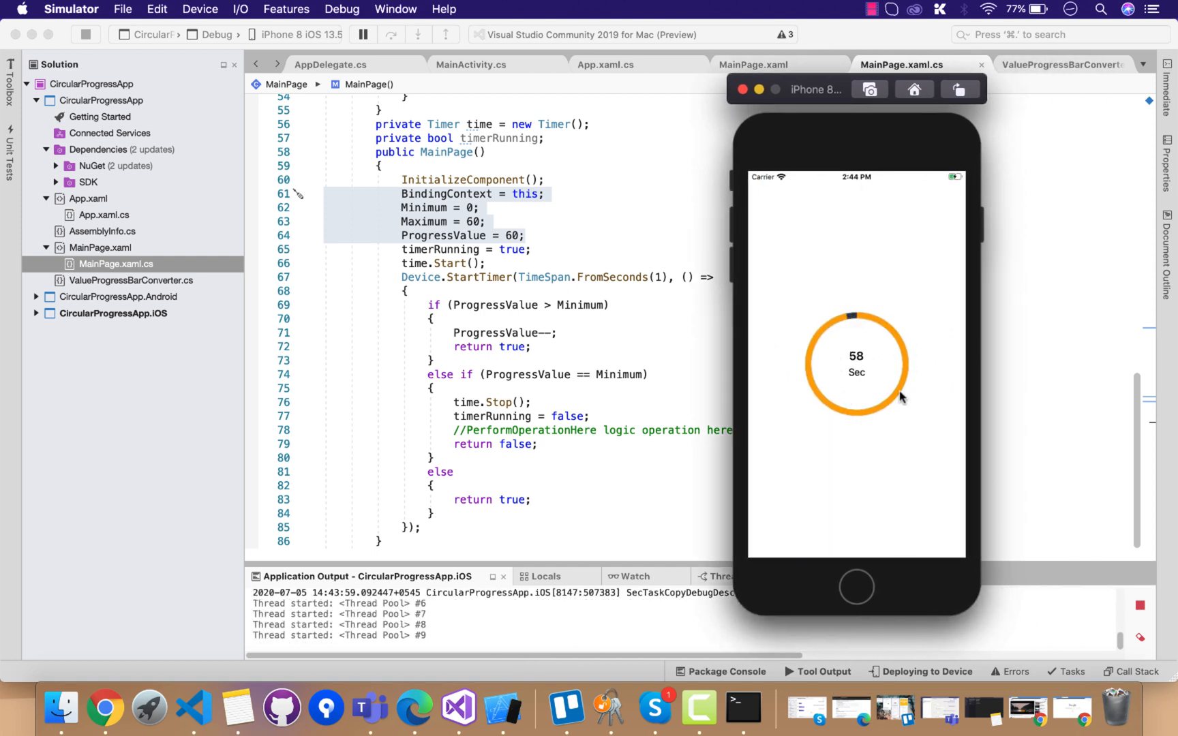
pyautogui.moveTo(640, 366)
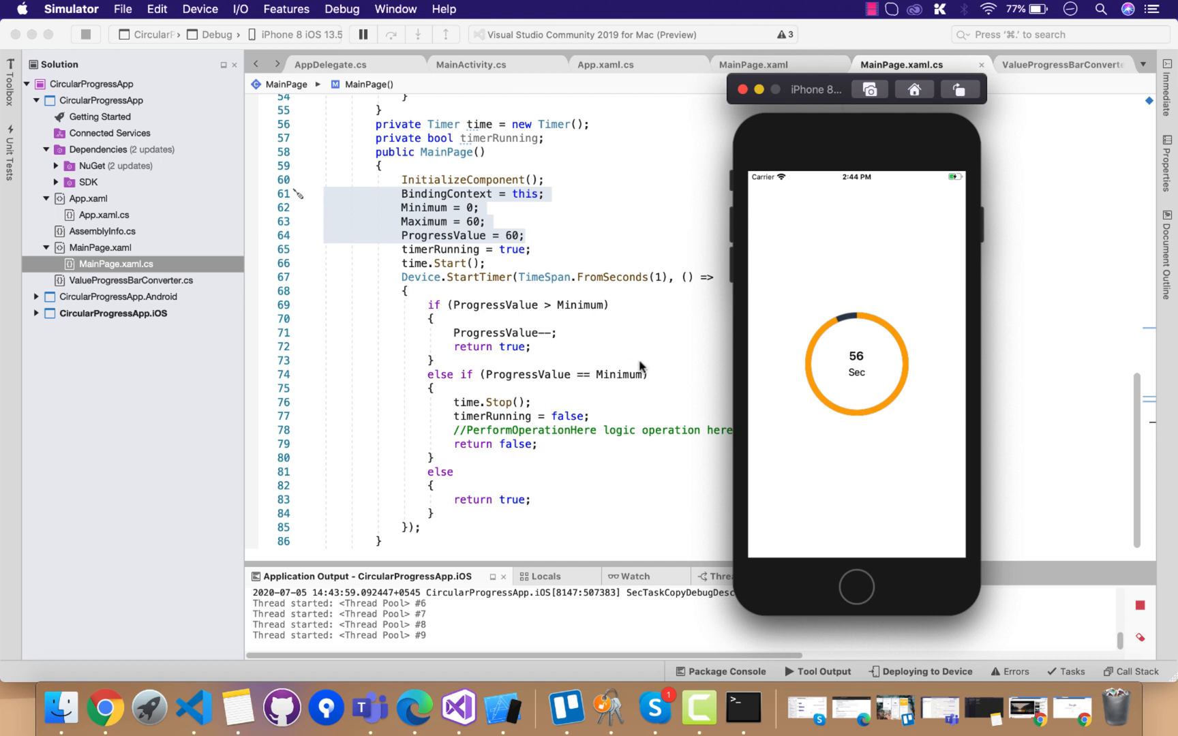
pyautogui.moveTo(587, 217)
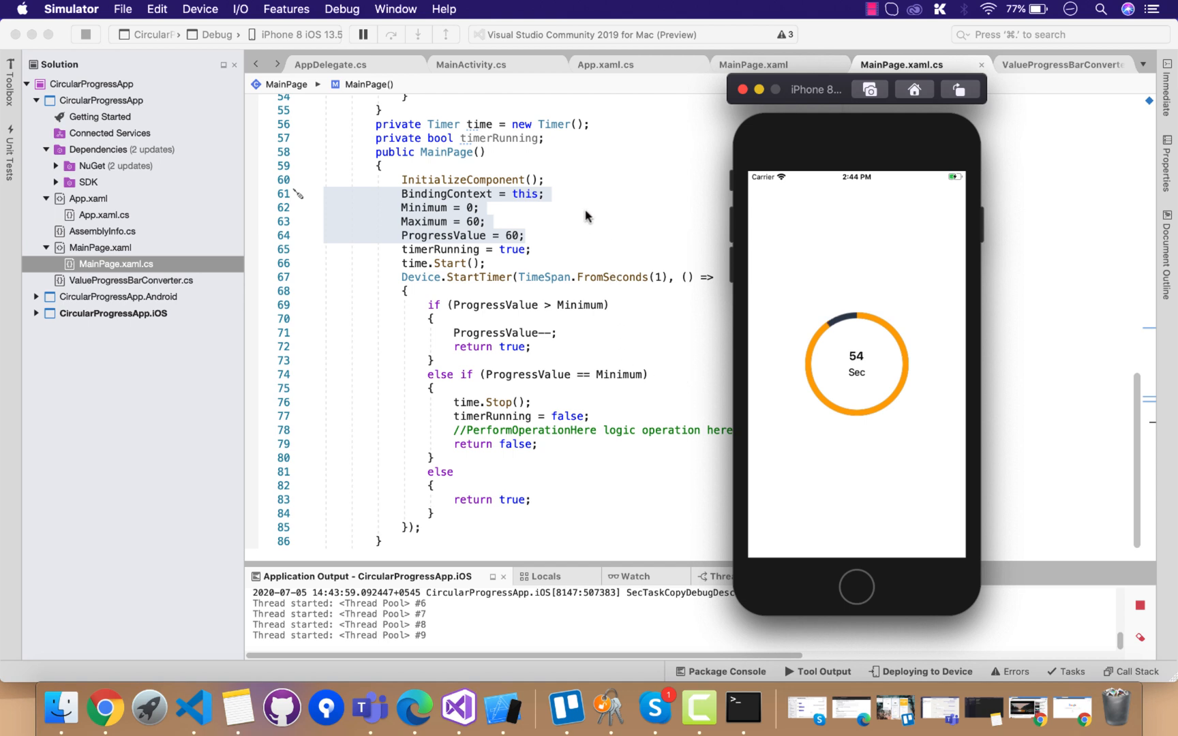